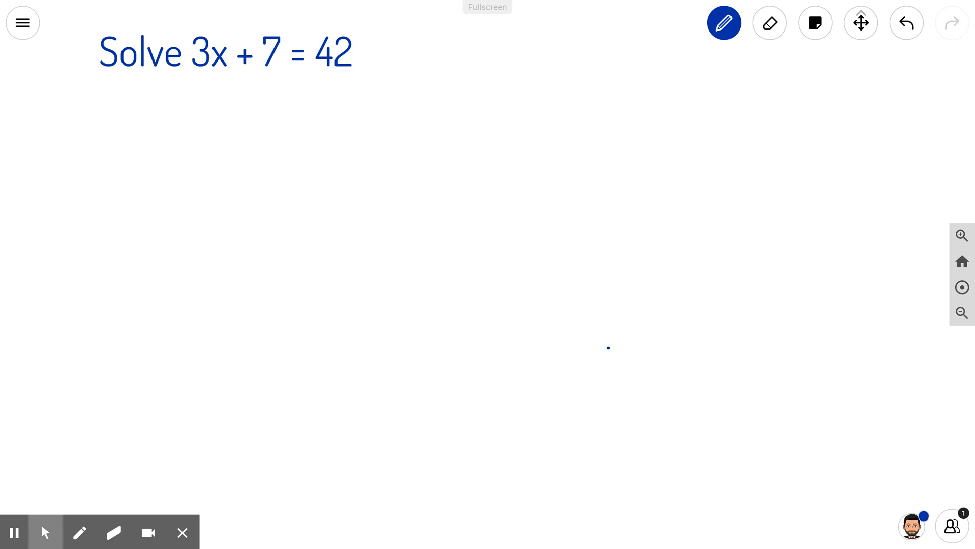
- Underline the x, then handwrite −7 in red beneath both the +7 and the 42
{"action": "left_click_drag", "start_coordinate": [209, 69], "coordinate": [230, 69]}
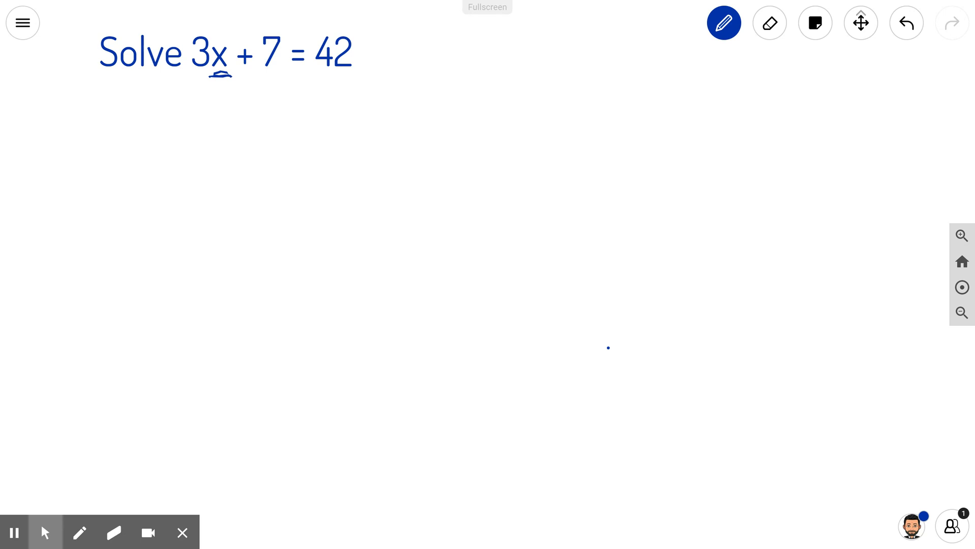
{"action": "left_click", "coordinate": [723, 23]}
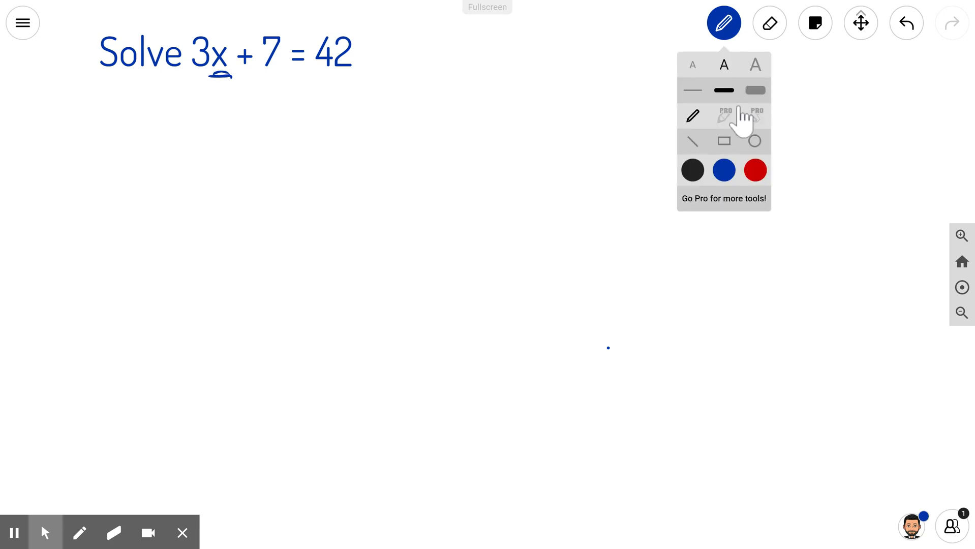
{"action": "left_click", "coordinate": [754, 170]}
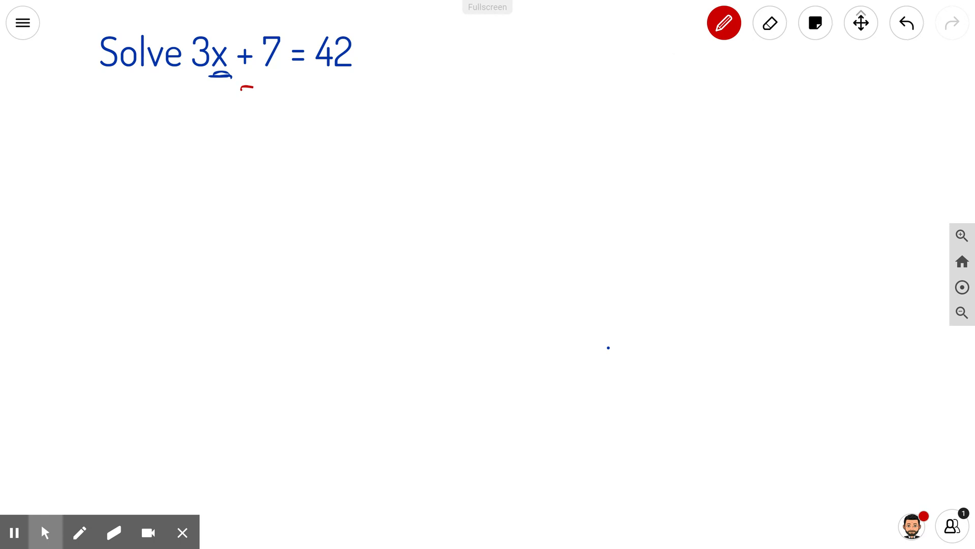
{"action": "left_click_drag", "start_coordinate": [271, 78], "coordinate": [268, 112]}
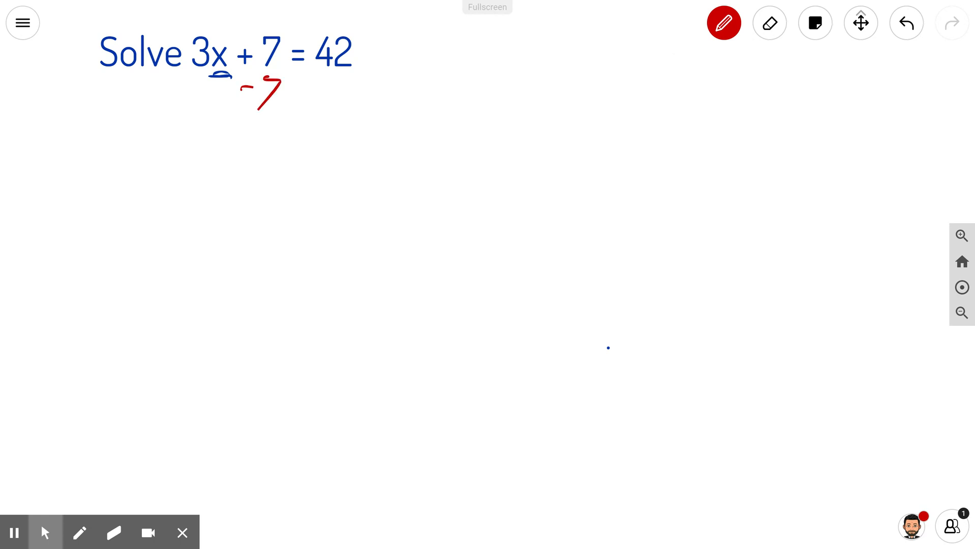
{"action": "left_click_drag", "start_coordinate": [320, 90], "coordinate": [351, 81]}
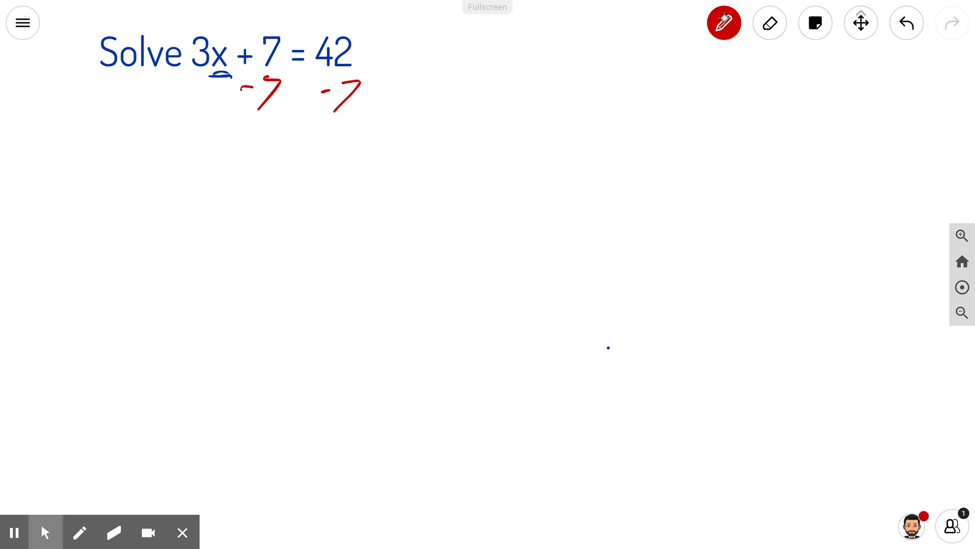
- In black ink, cross out +7 and −7 and handwrite 3x = 35 below the line
{"action": "left_click", "coordinate": [724, 23]}
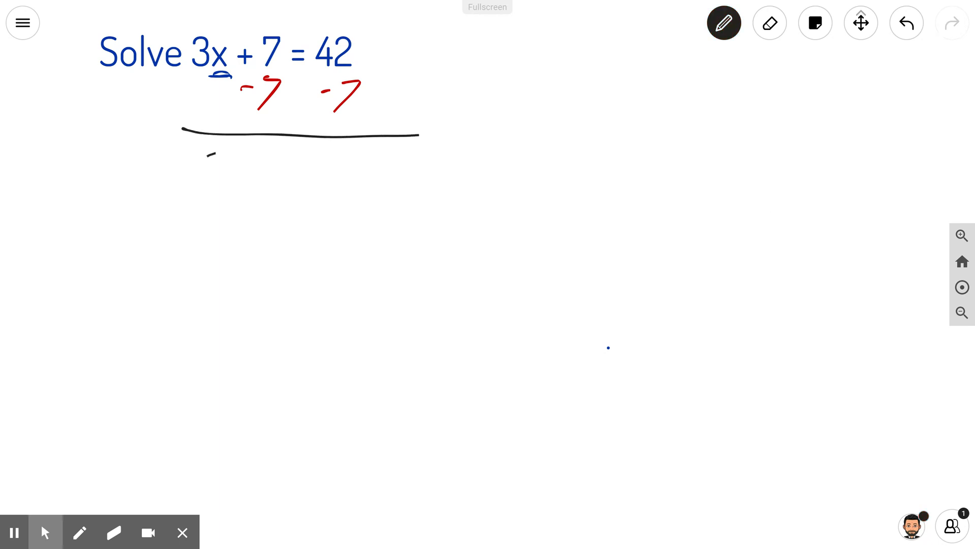
{"action": "left_click_drag", "start_coordinate": [215, 153], "coordinate": [289, 199]}
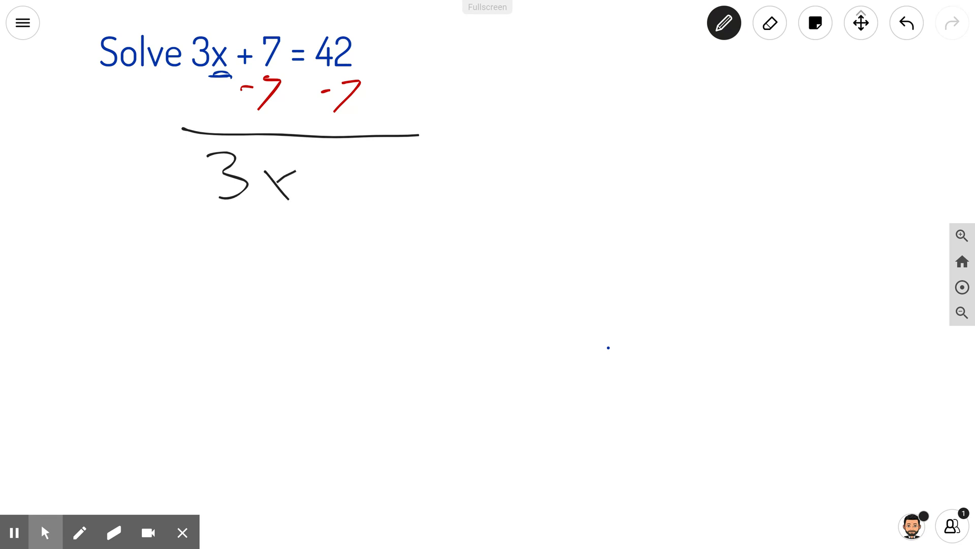
{"action": "left_click_drag", "start_coordinate": [243, 25], "coordinate": [286, 122]}
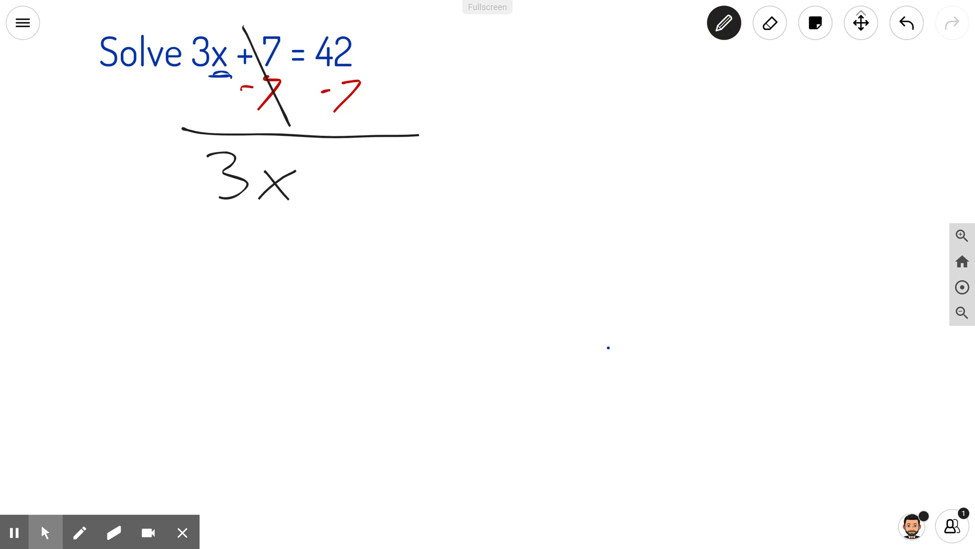
{"action": "left_click_drag", "start_coordinate": [314, 195], "coordinate": [339, 192]}
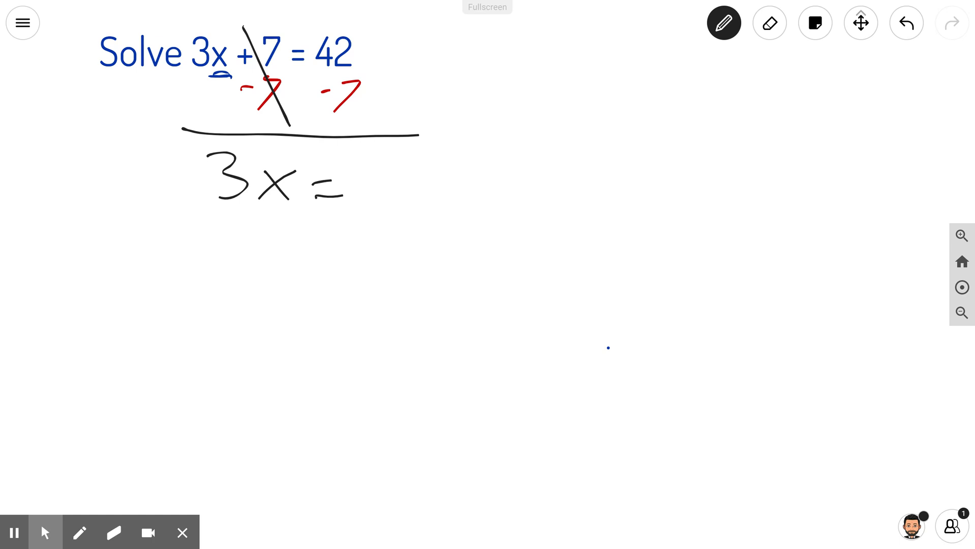
{"action": "left_click_drag", "start_coordinate": [354, 155], "coordinate": [367, 186]}
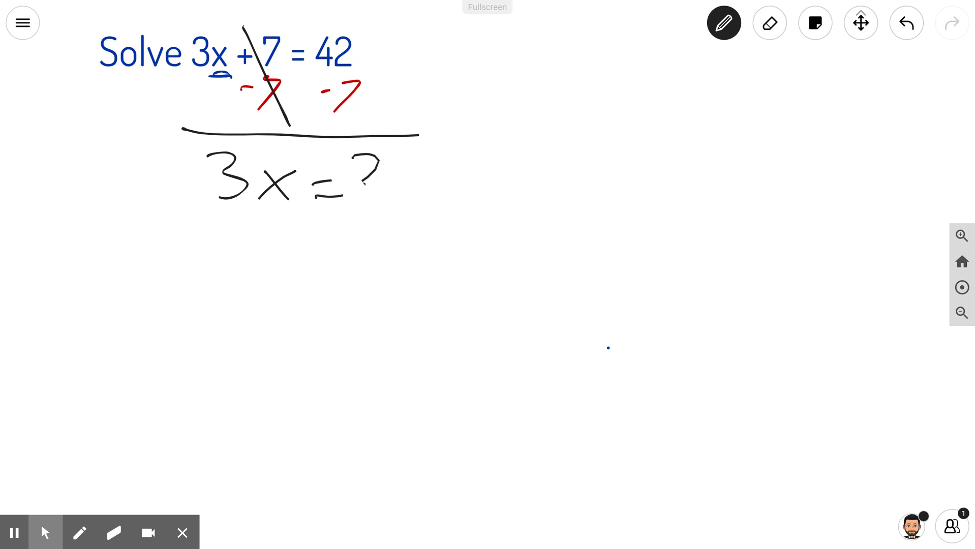
{"action": "left_click_drag", "start_coordinate": [354, 155], "coordinate": [429, 211]}
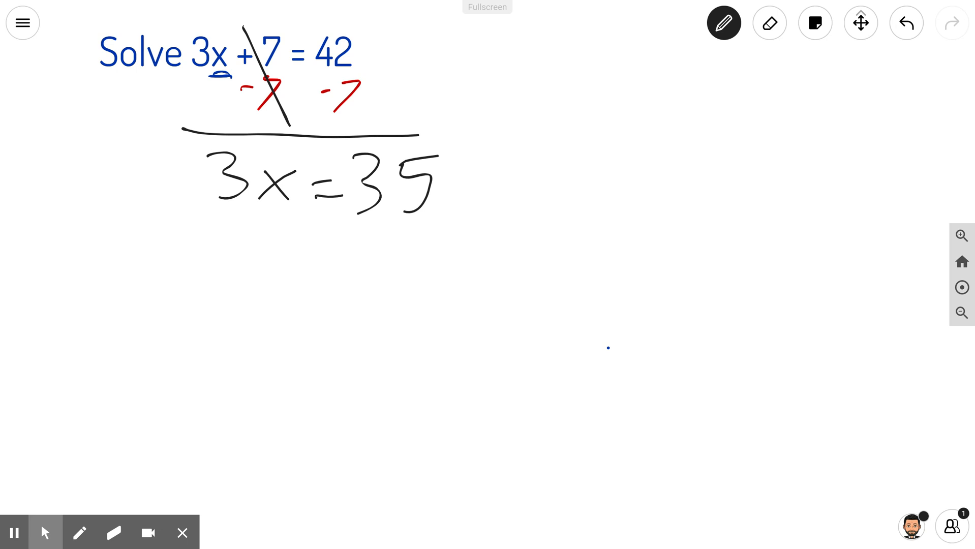
- In blue ink, write /3 under 3x and 35, cancel the left 3s, and start writing x =
{"action": "left_click", "coordinate": [723, 23]}
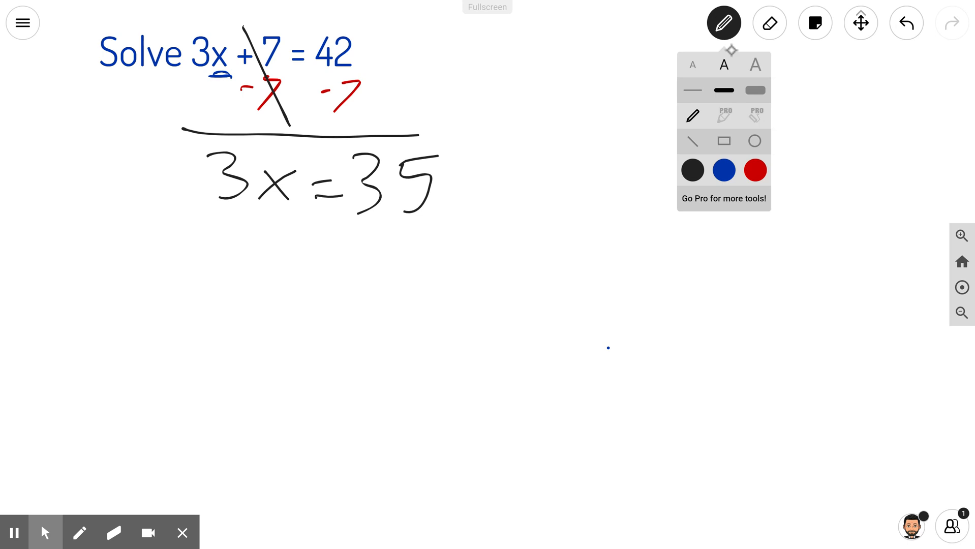
{"action": "left_click", "coordinate": [724, 23]}
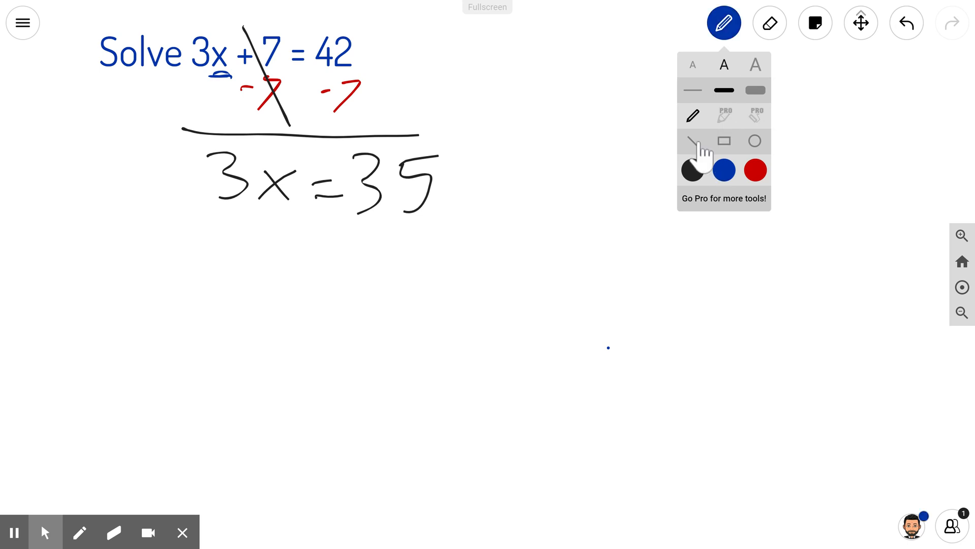
{"action": "left_click_drag", "start_coordinate": [214, 222], "coordinate": [257, 204]}
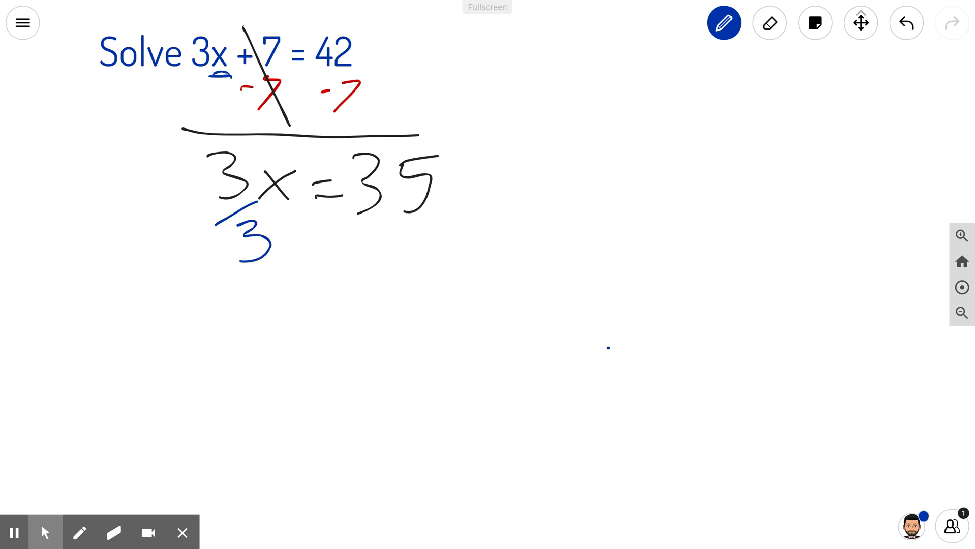
{"action": "left_click_drag", "start_coordinate": [359, 224], "coordinate": [445, 200]}
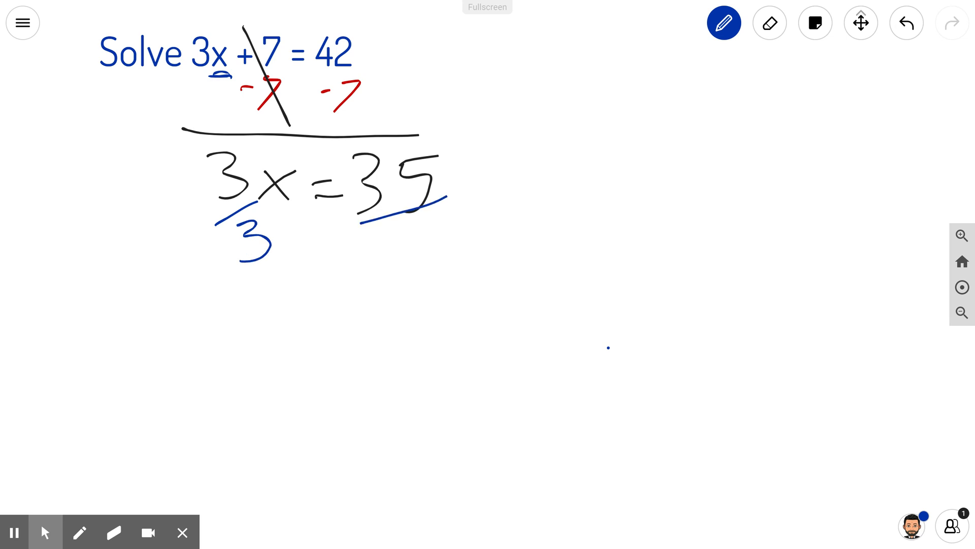
{"action": "left_click_drag", "start_coordinate": [399, 217], "coordinate": [436, 262]}
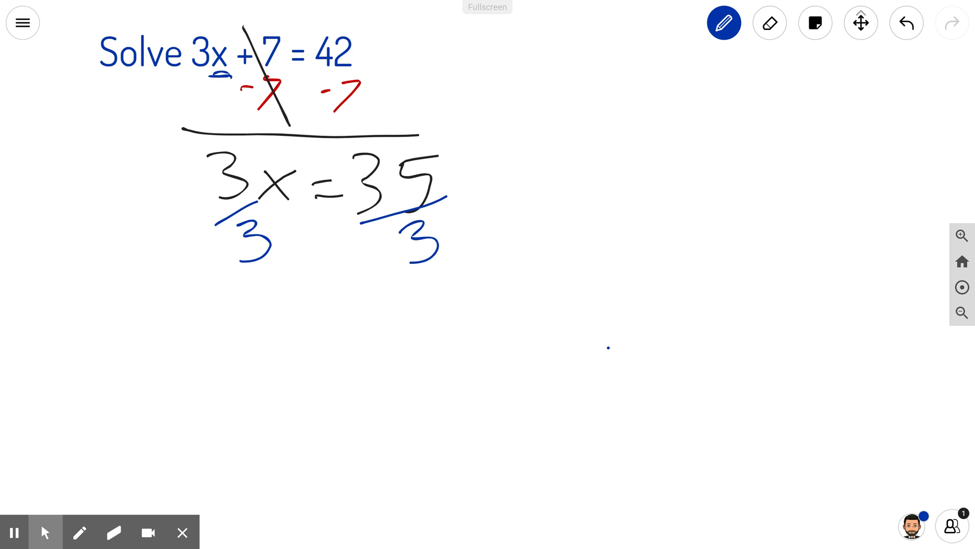
{"action": "left_click_drag", "start_coordinate": [214, 148], "coordinate": [276, 277]}
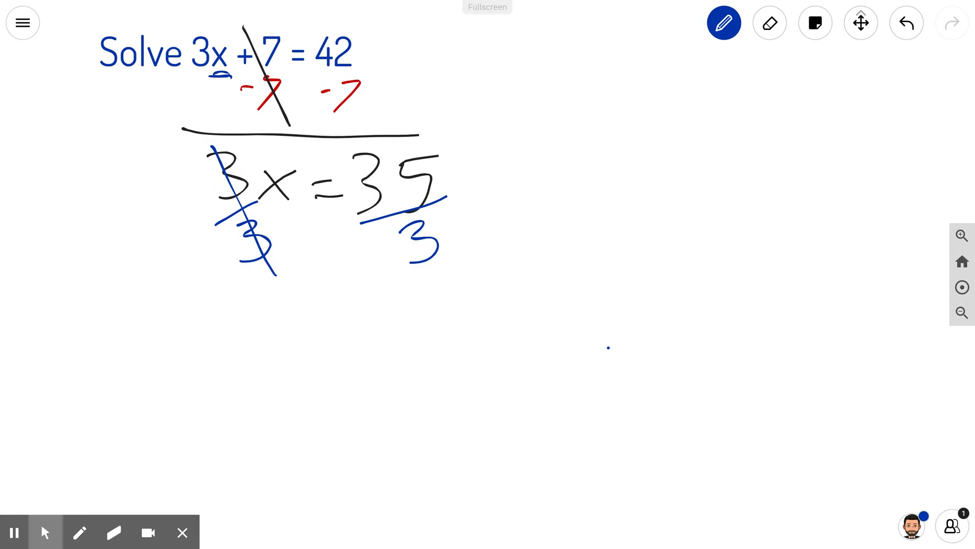
{"action": "left_click_drag", "start_coordinate": [255, 307], "coordinate": [305, 348]}
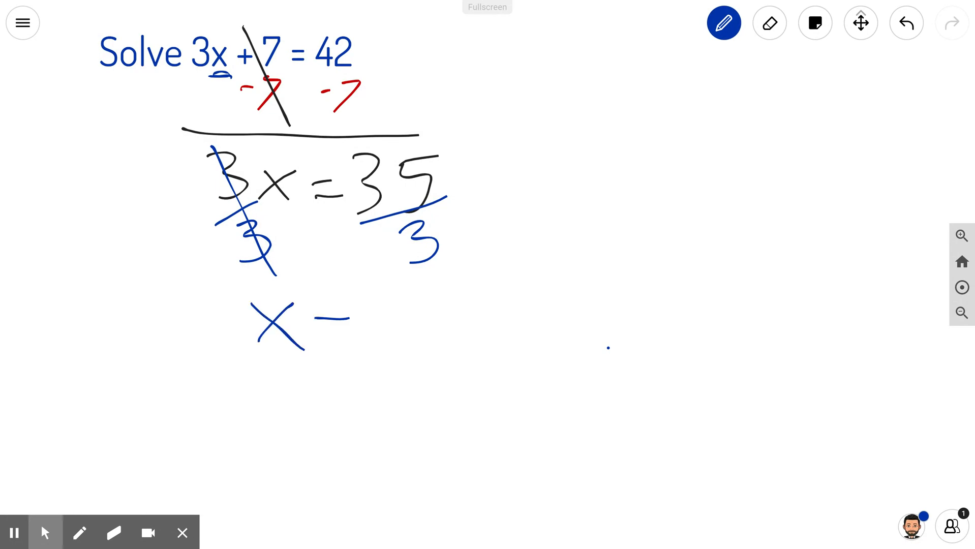
- Complete the equals sign and handwrite 11 after x in blue
{"action": "left_click_drag", "start_coordinate": [319, 323], "coordinate": [349, 324]}
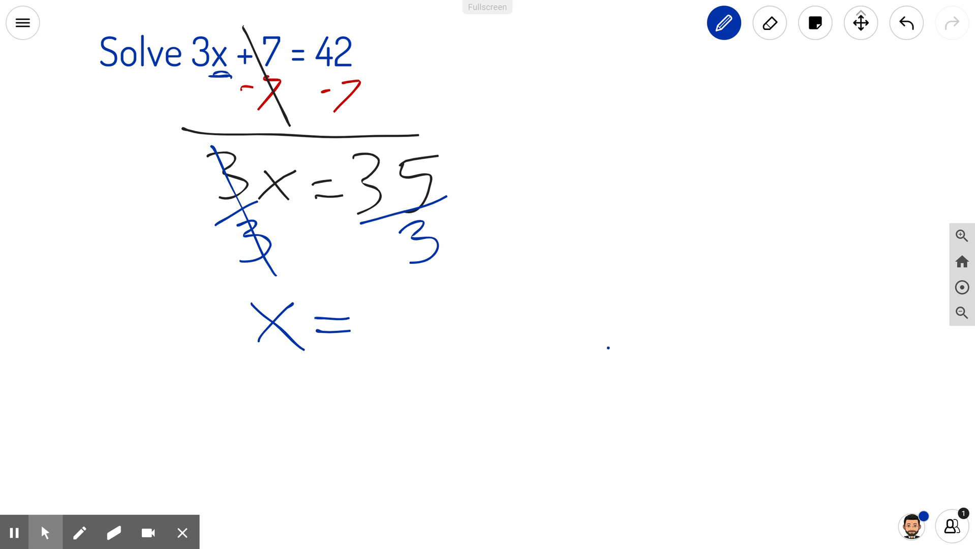
{"action": "left_click_drag", "start_coordinate": [384, 292], "coordinate": [385, 367]}
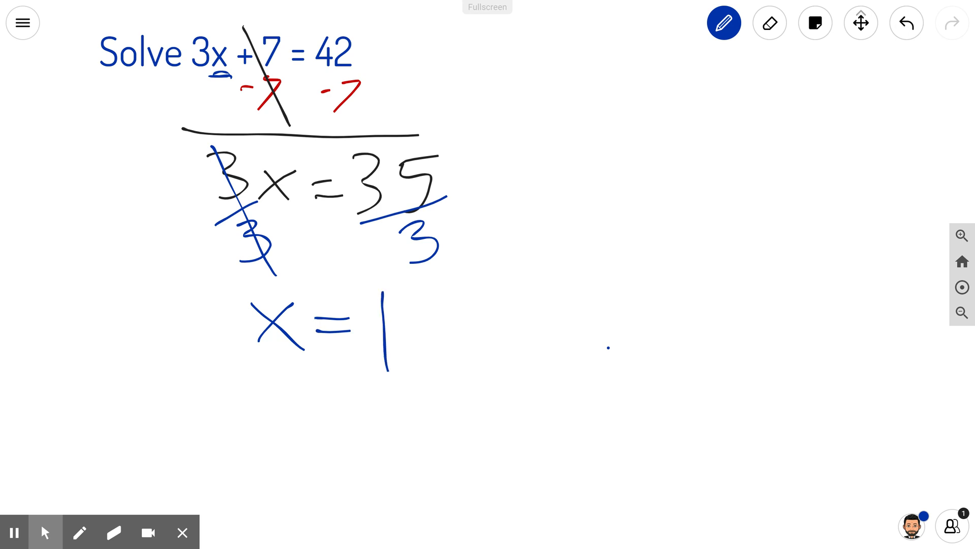
{"action": "left_click_drag", "start_coordinate": [413, 286], "coordinate": [413, 370]}
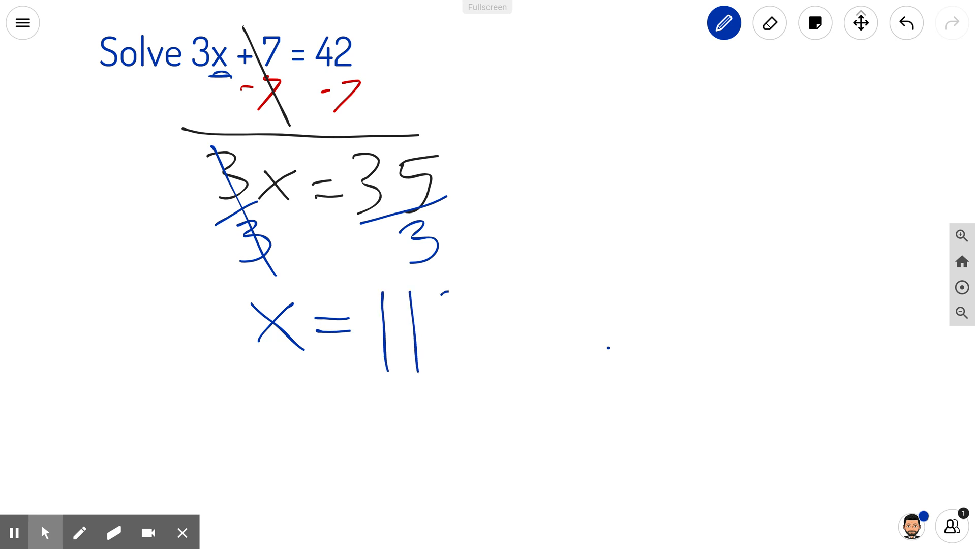
{"action": "left_click_drag", "start_coordinate": [435, 292], "coordinate": [513, 358]}
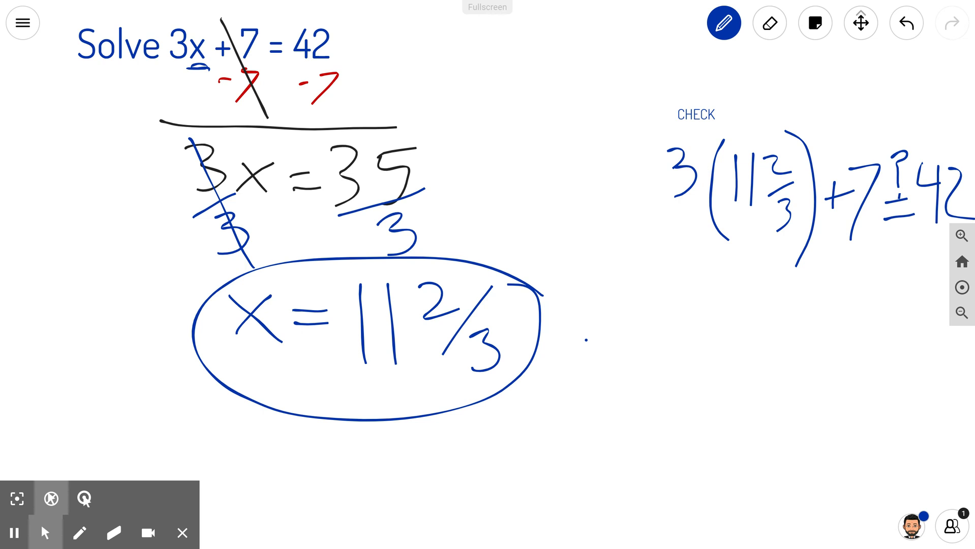
- Rule a line under the check equation, write 3 + 3·2/3 below, and cancel the 3s
{"action": "left_click_drag", "start_coordinate": [665, 248], "coordinate": [743, 248]}
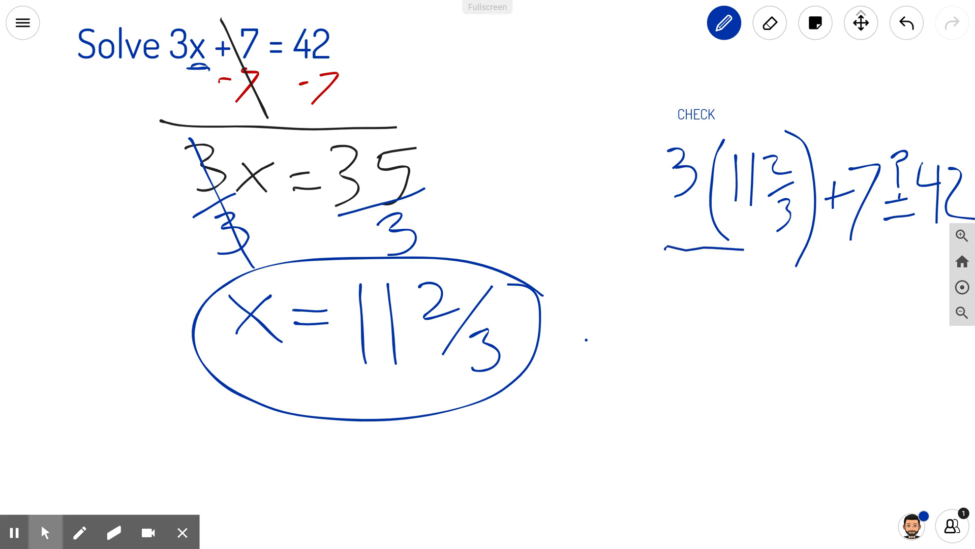
{"action": "left_click_drag", "start_coordinate": [665, 249], "coordinate": [971, 261]}
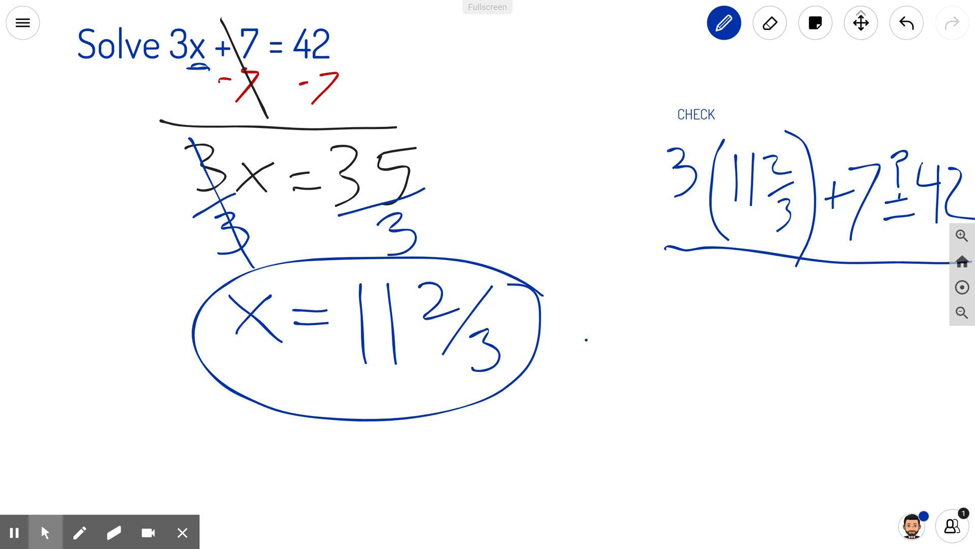
{"action": "left_click_drag", "start_coordinate": [678, 289], "coordinate": [685, 345]}
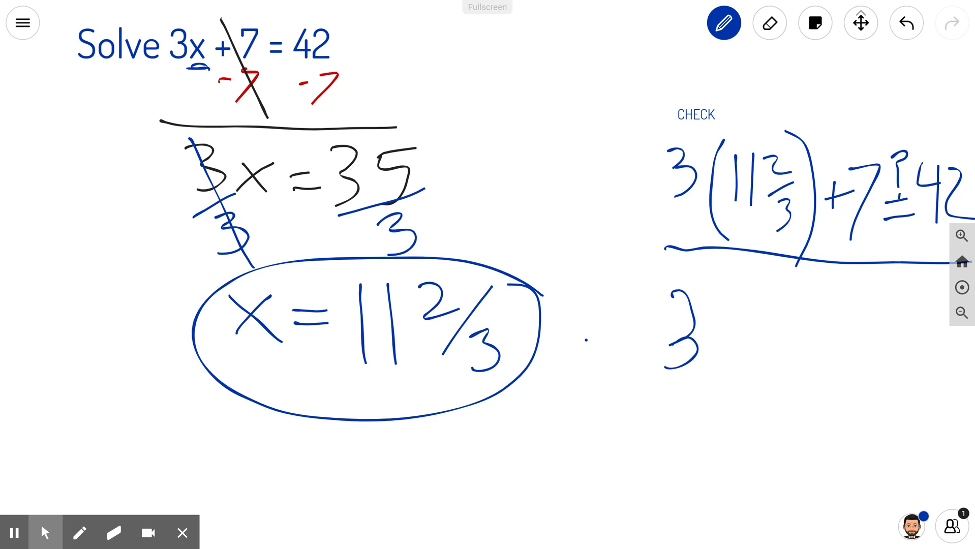
{"action": "left_click_drag", "start_coordinate": [703, 317], "coordinate": [718, 348]}
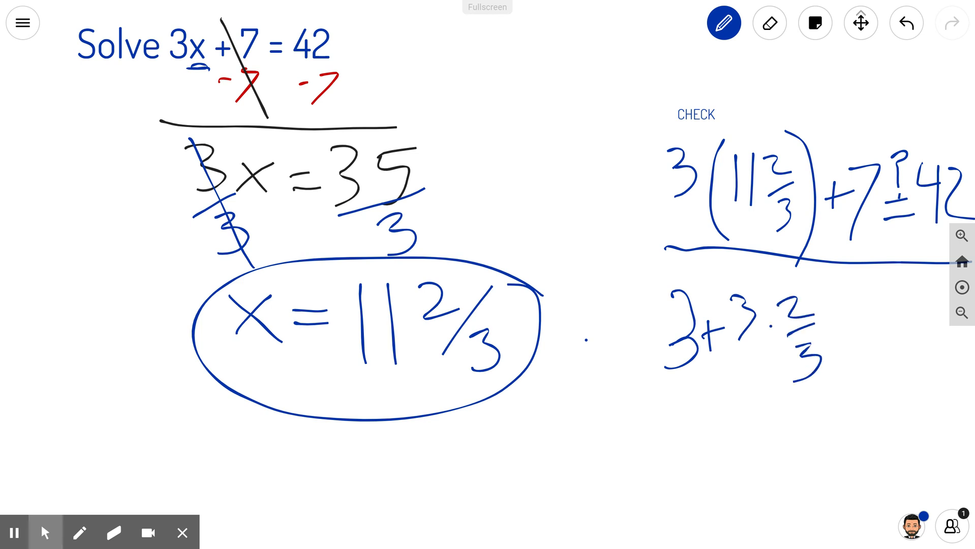
{"action": "left_click_drag", "start_coordinate": [740, 305], "coordinate": [821, 398]}
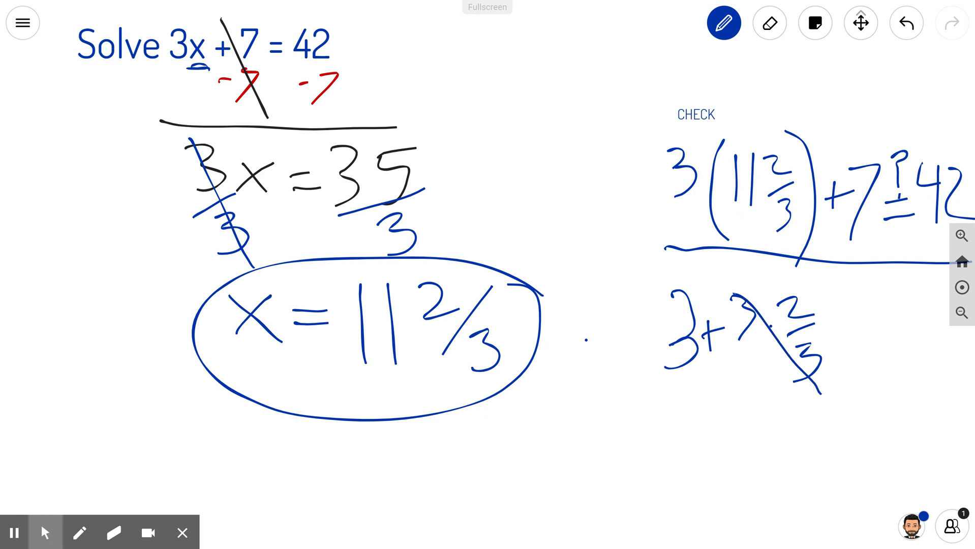